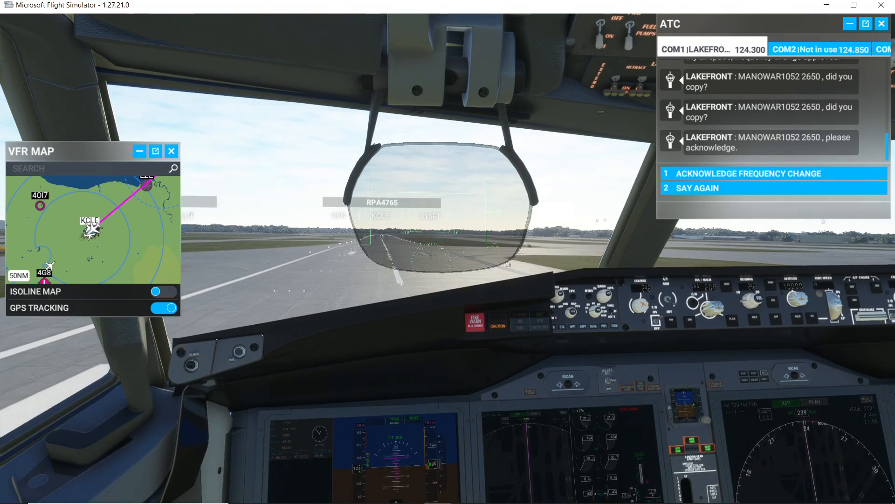
# Acknowledge the Lakefront frequency change request in the ATC window.
pyautogui.click(742, 173)
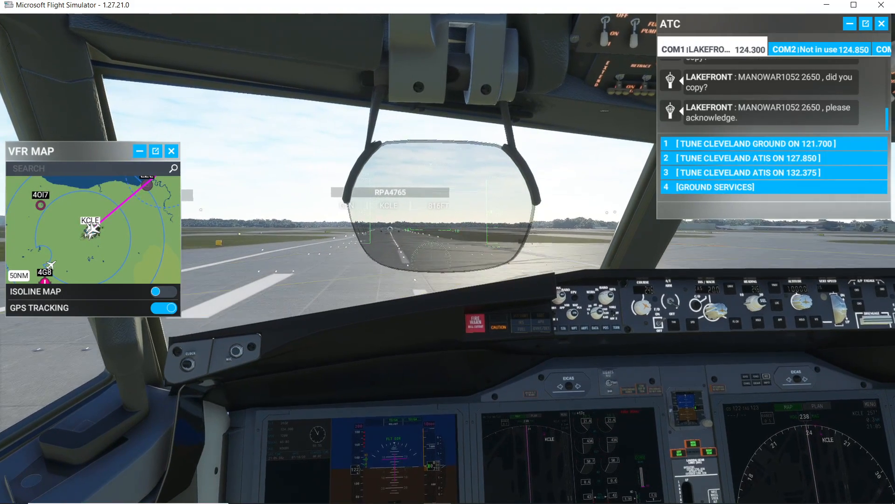